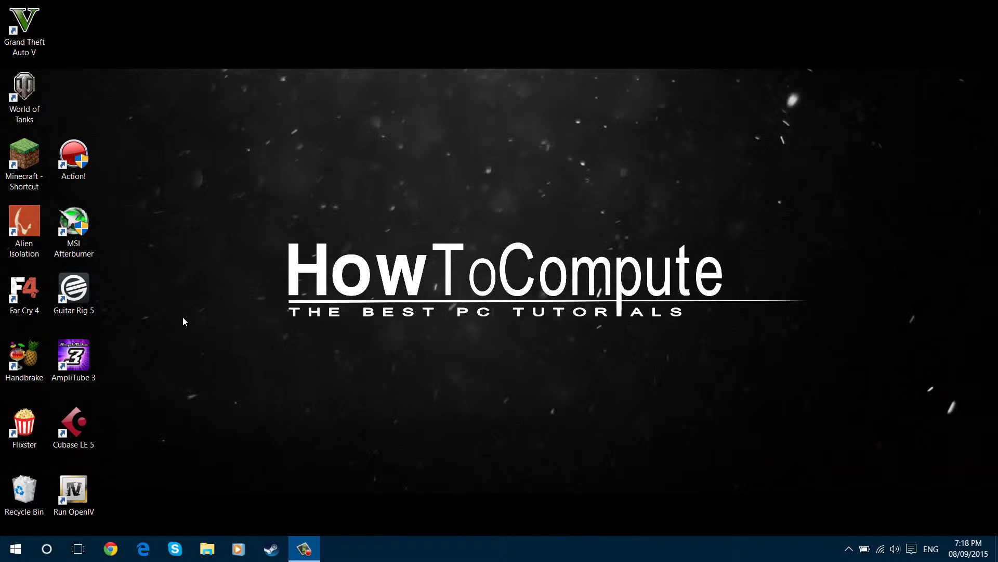
mouse_move(179, 447)
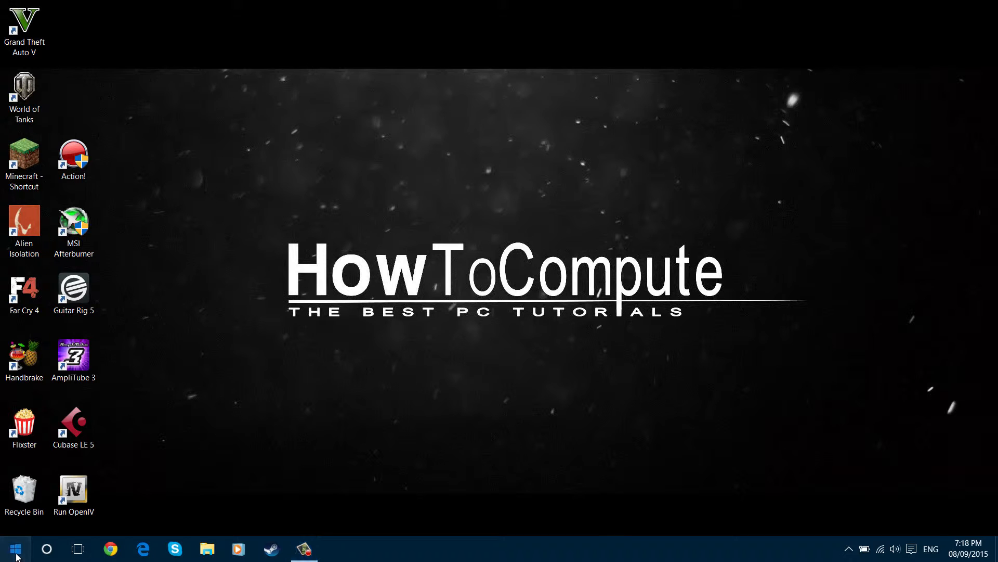
Step: Bring up the Start menu from the taskbar
left_click(16, 548)
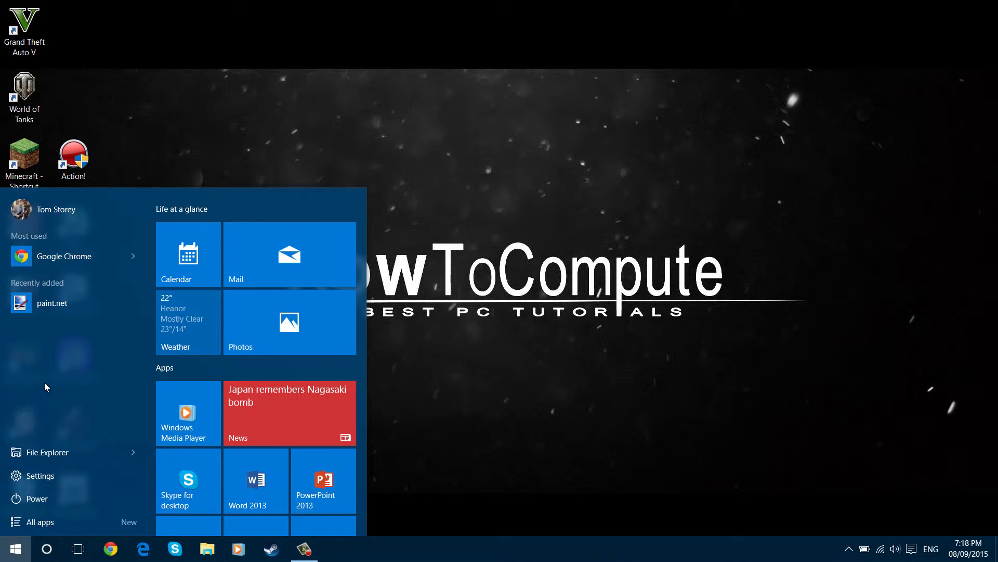
mouse_move(52, 372)
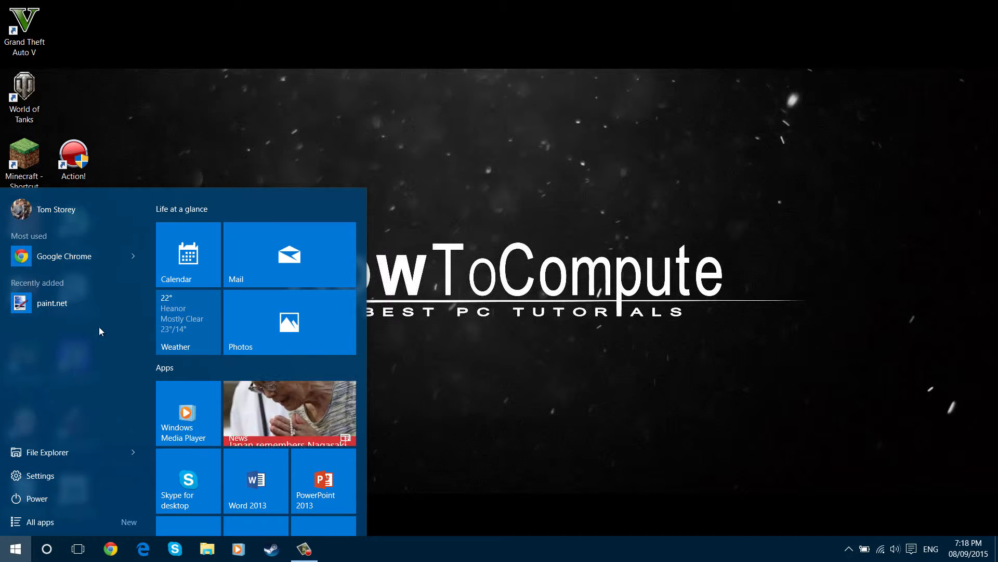
mouse_move(479, 361)
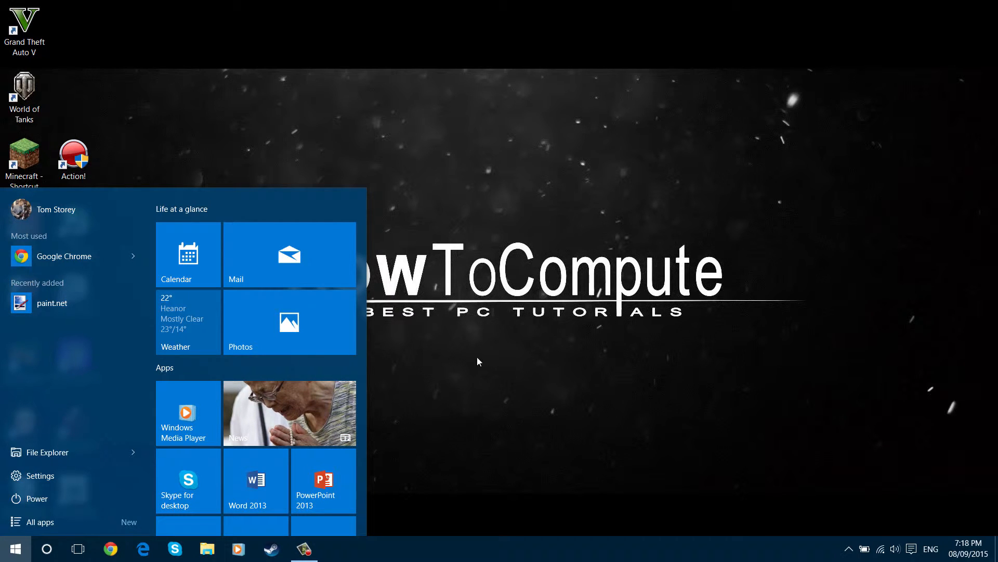
Step: Reach the Personalization > Start settings page via Settings from the Start menu
left_click(13, 548)
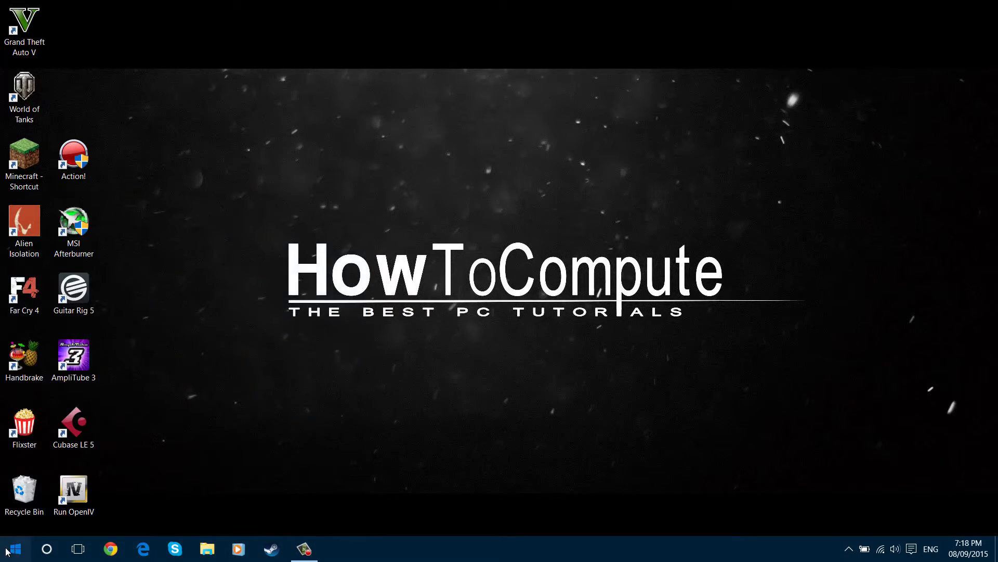
left_click(14, 548)
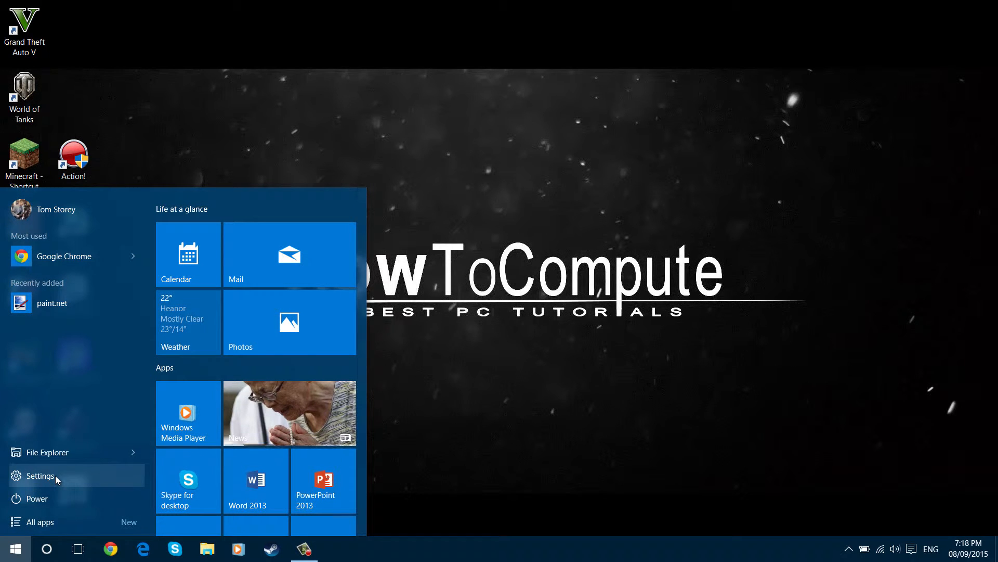
left_click(40, 475)
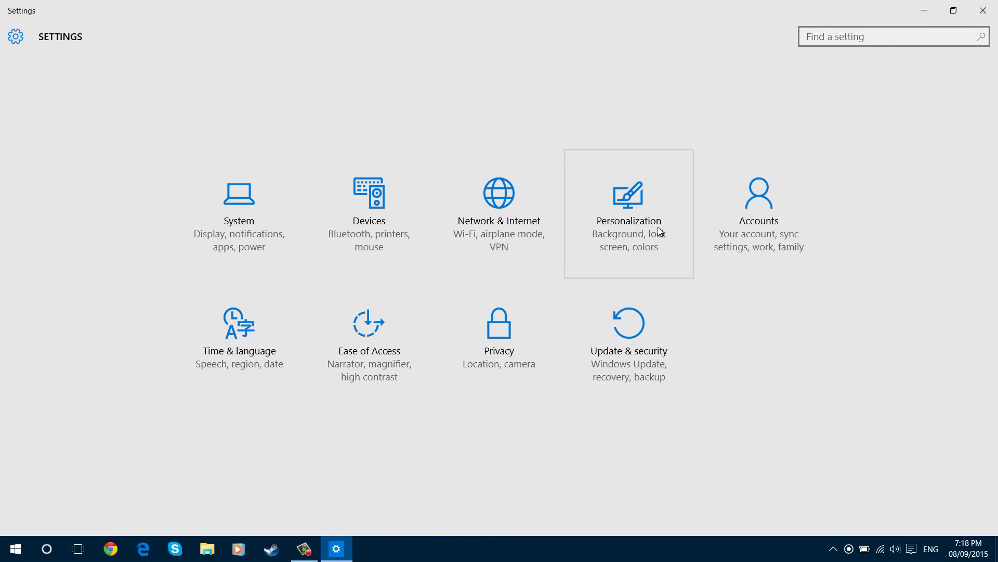
mouse_move(628, 223)
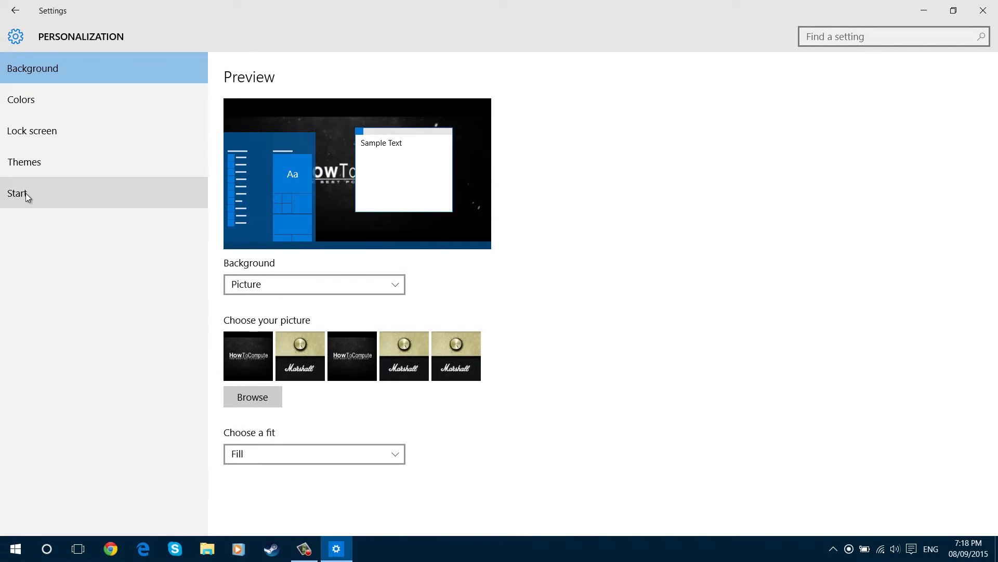
left_click(18, 194)
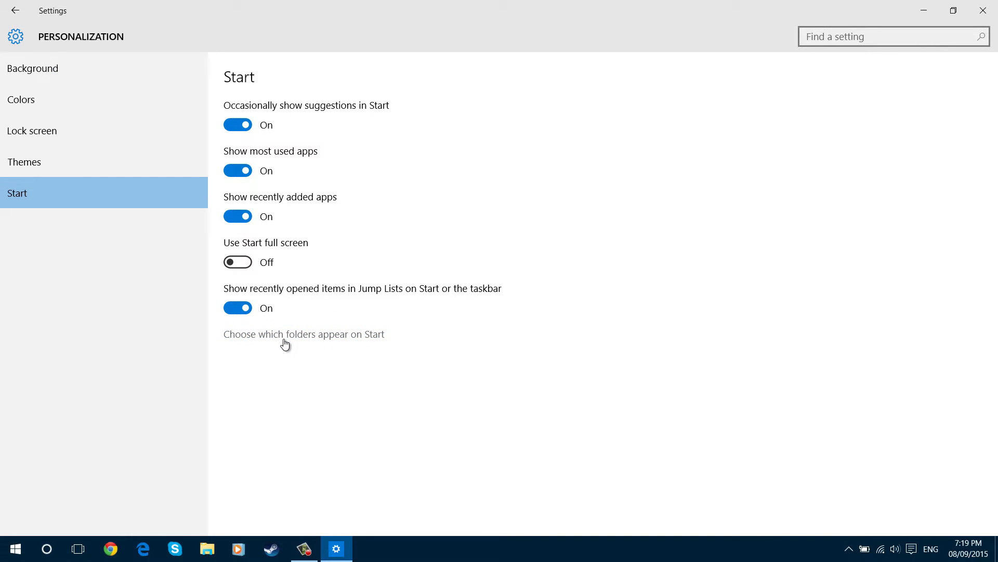
Step: Go to the 'Choose which folders appear on Start' page
left_click(303, 334)
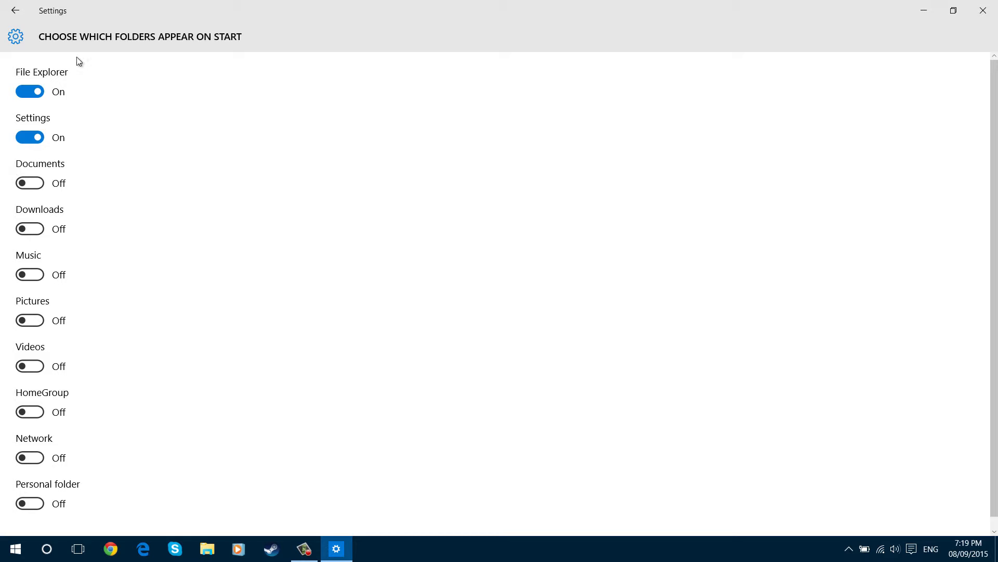
Step: Switch on Documents, Downloads, Music, Pictures and Videos, then check them in the Start menu
left_click(29, 183)
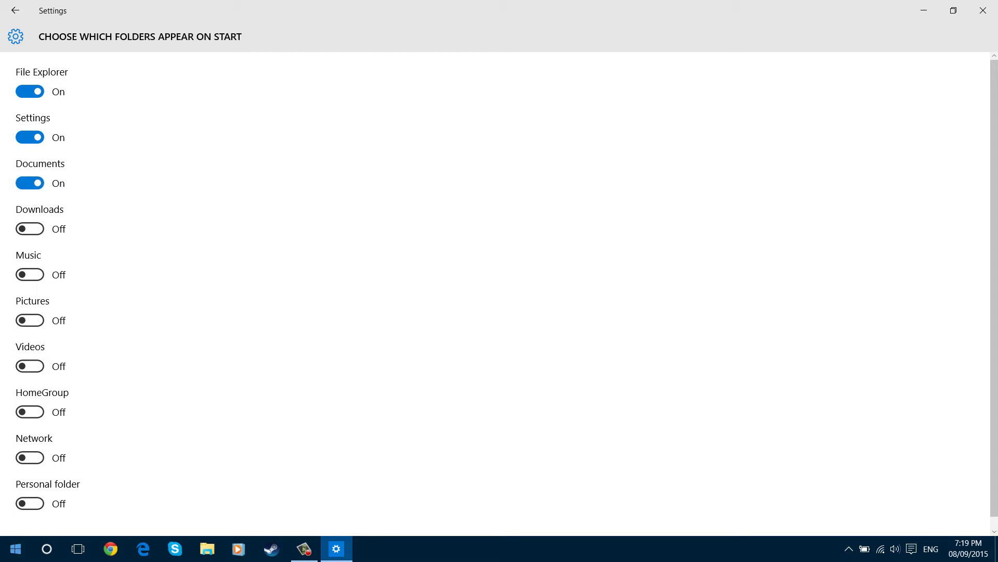
left_click(13, 548)
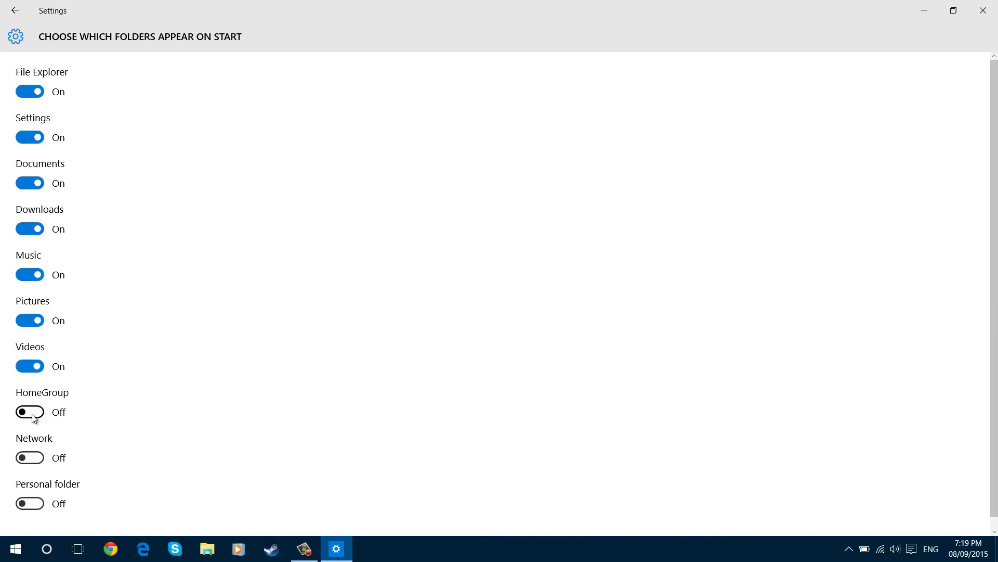
mouse_move(53, 454)
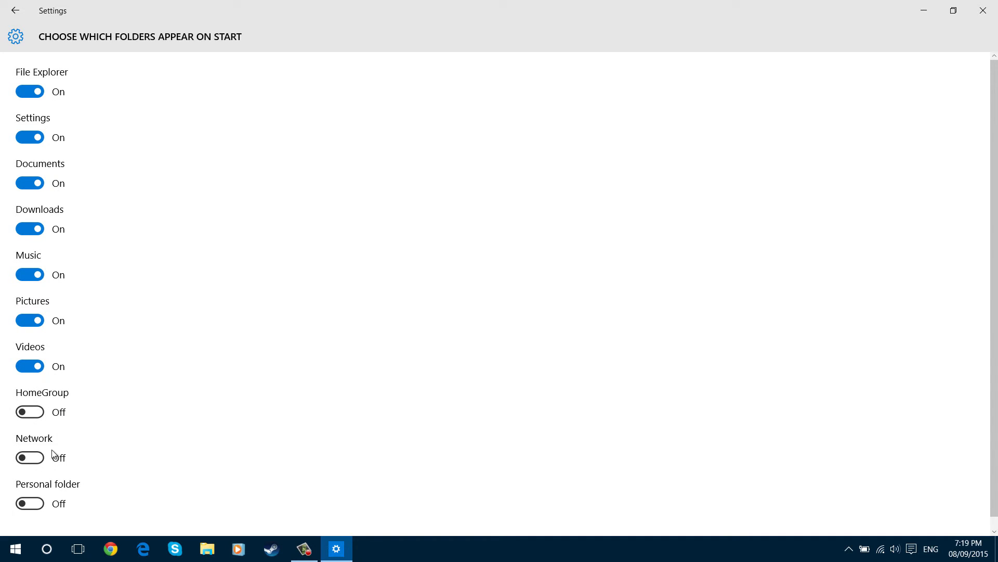
mouse_move(30, 503)
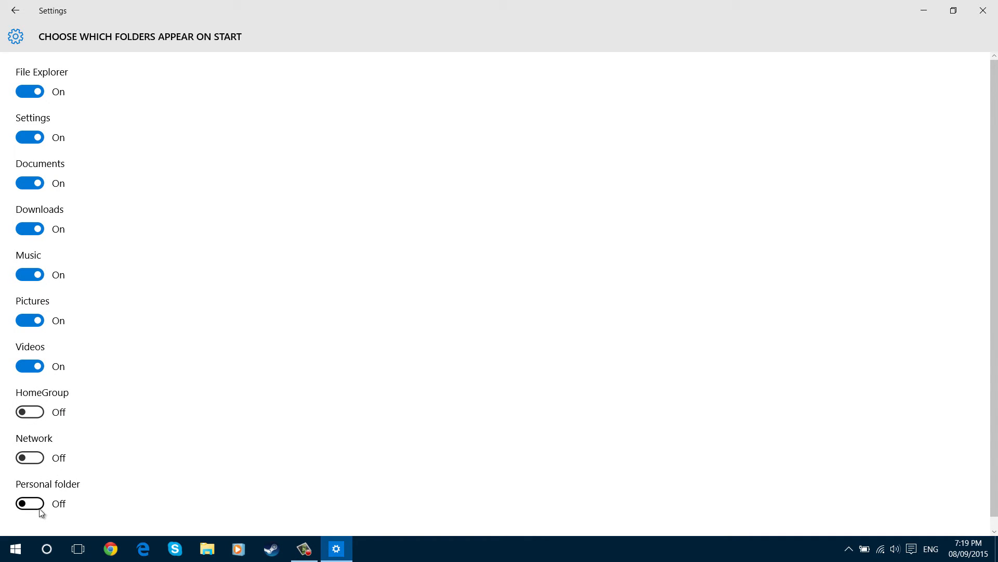
mouse_move(15, 515)
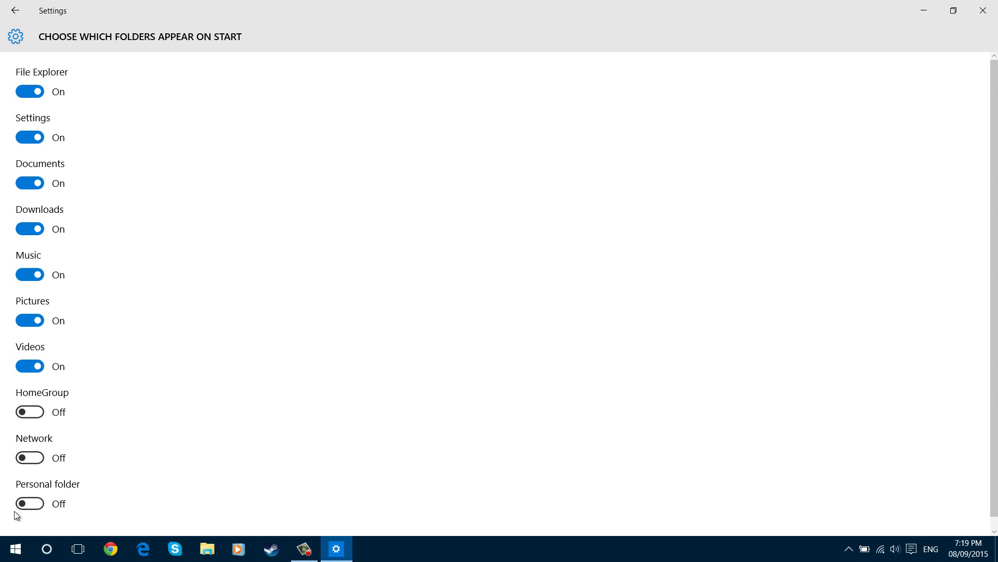
left_click(16, 549)
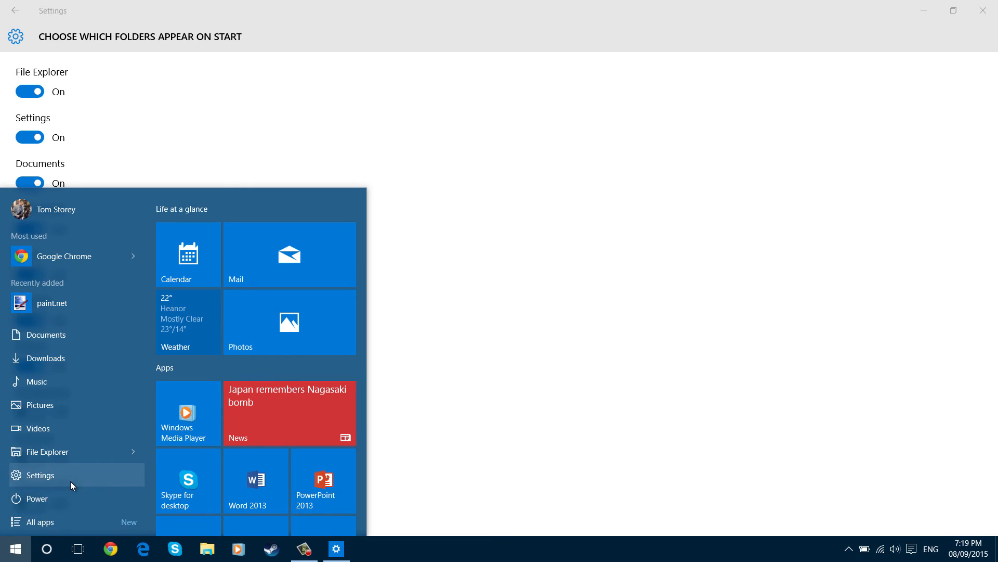
mouse_move(393, 349)
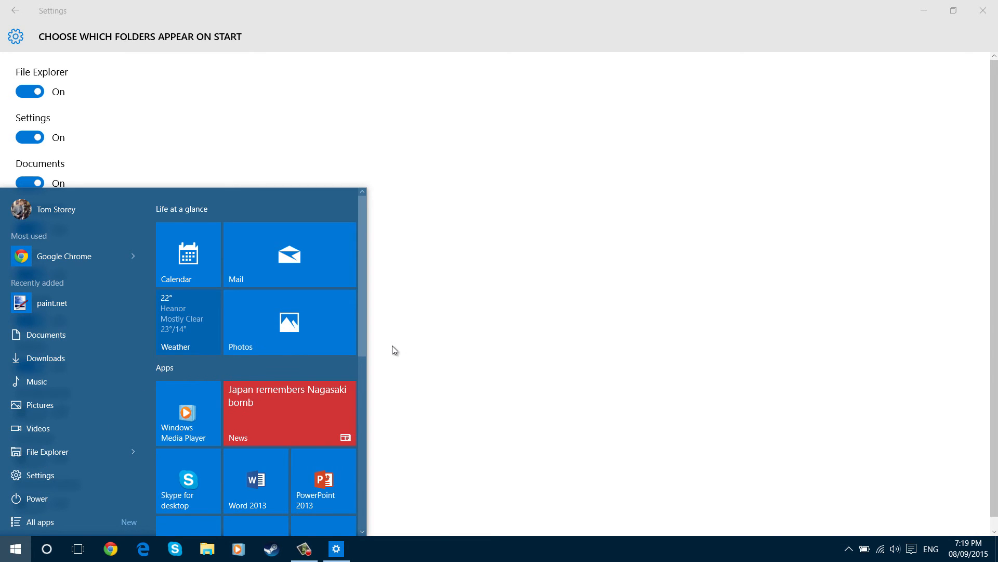